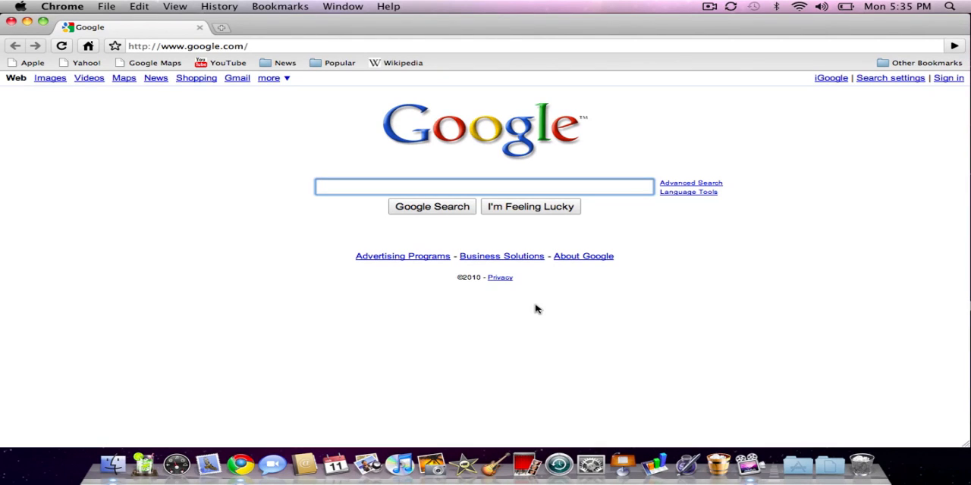
mouse_move(337, 213)
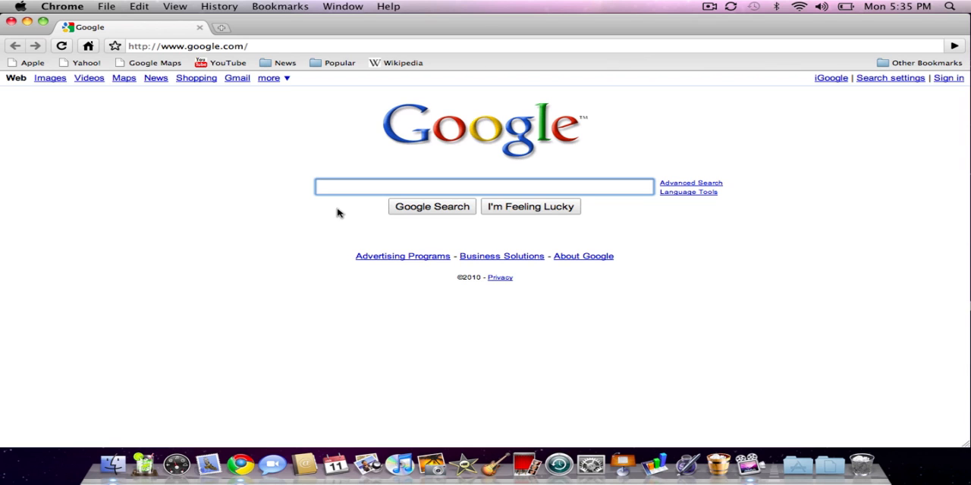
Search Google for 'salling media sync' via the 'salling med' suggestion.
text(salling med)
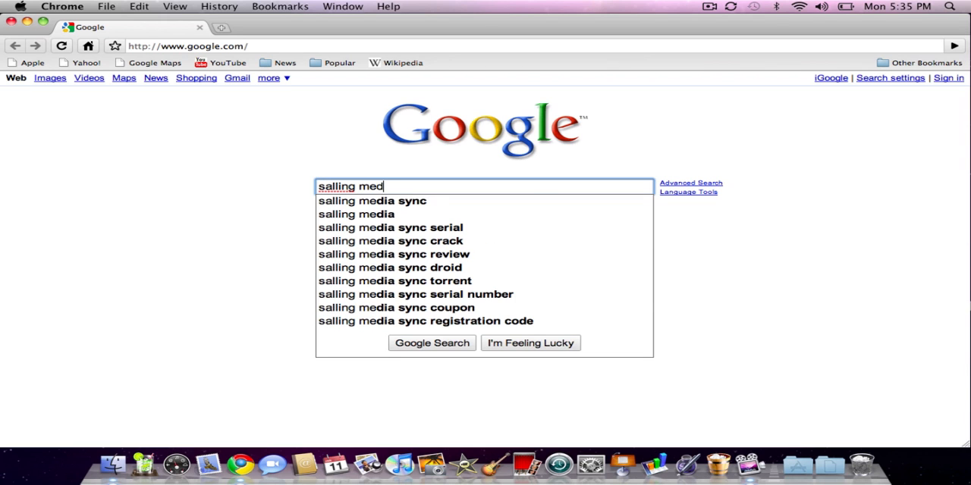
click(372, 200)
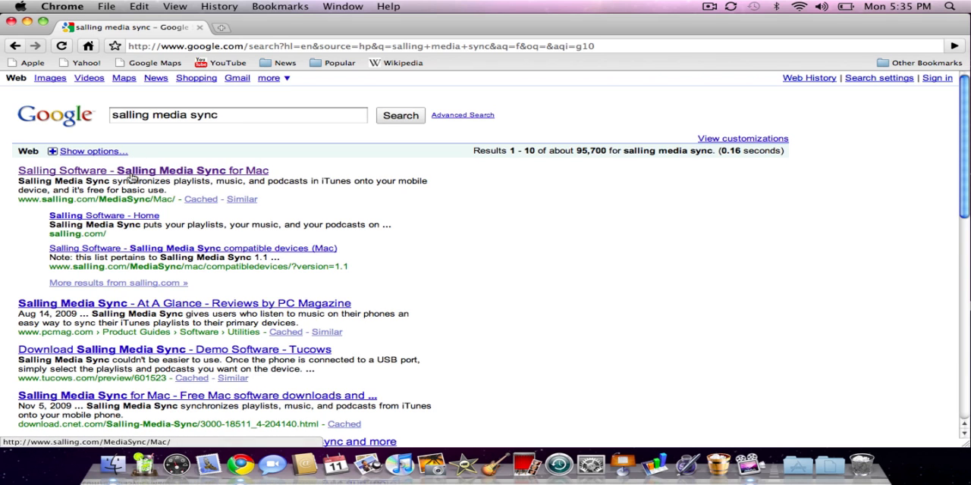
Go to the Salling Media Sync for Mac page and scroll toward its Download Now option.
click(143, 170)
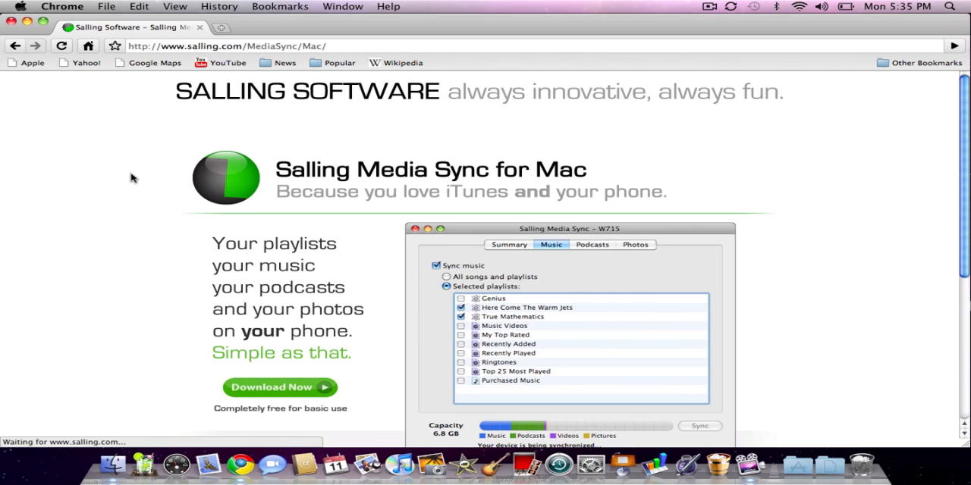
scroll(down, 3)
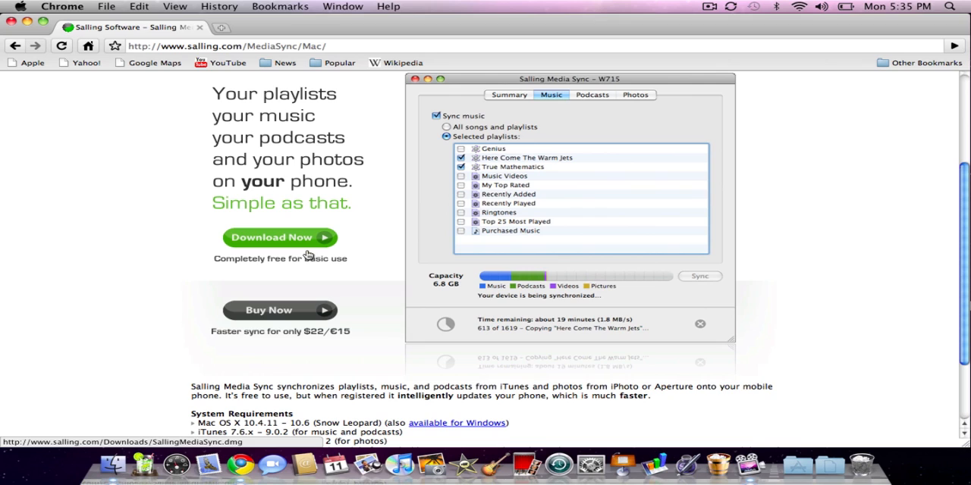
mouse_move(331, 282)
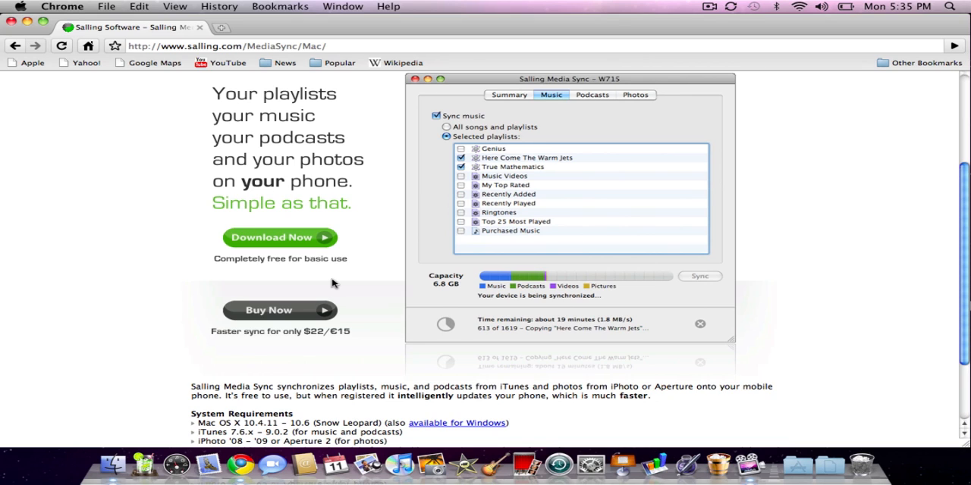
mouse_move(321, 264)
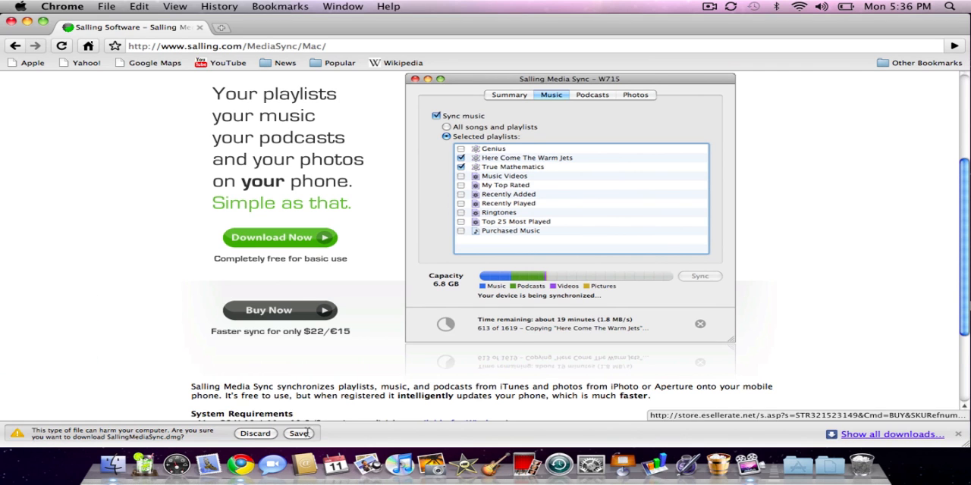
Keep the SallingMediaSync disk image download despite Chrome's dangerous-file warning.
click(301, 434)
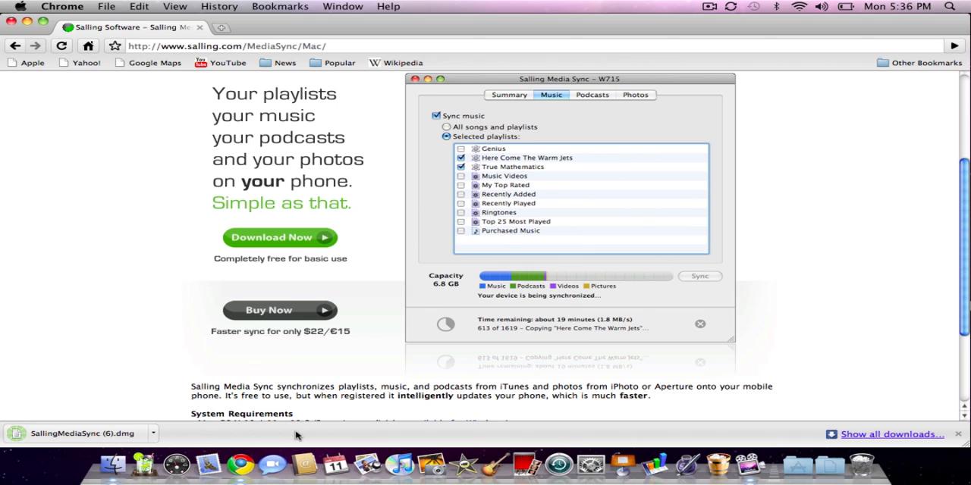
mouse_move(115, 436)
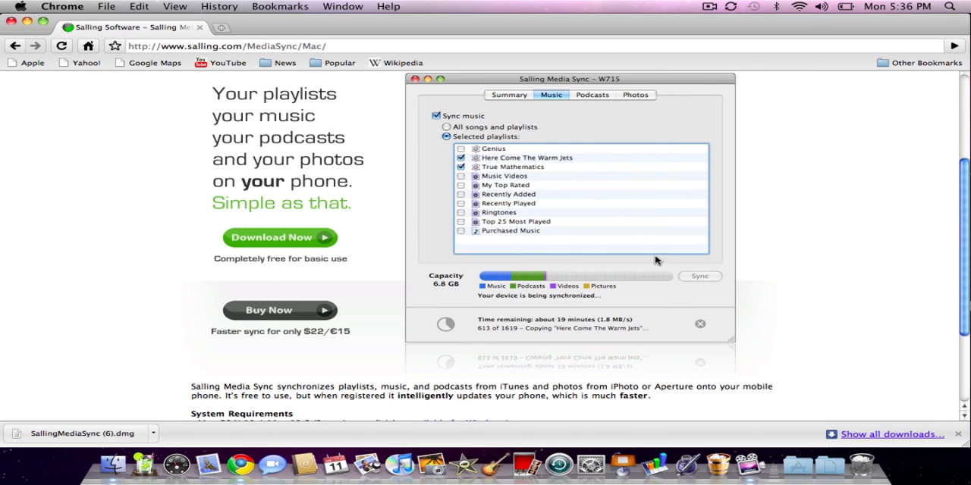
mouse_move(513, 27)
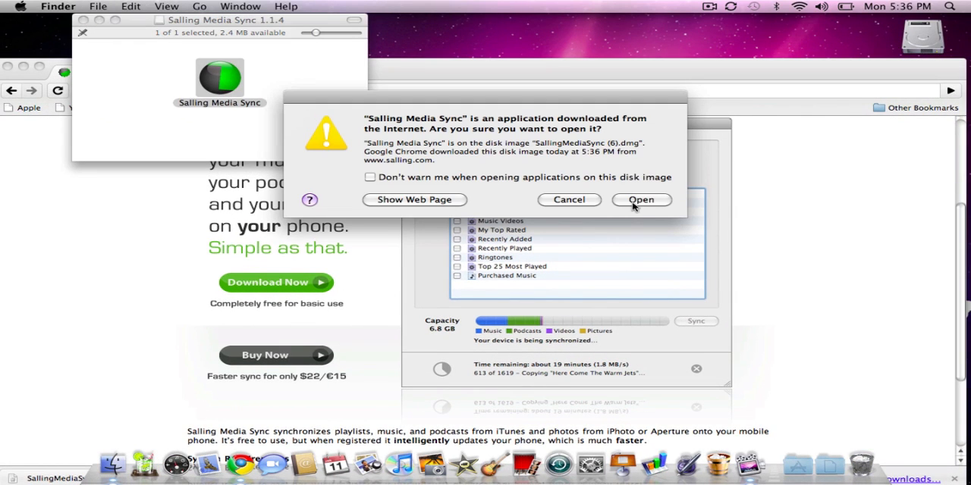
Confirm opening the internet-downloaded Salling Media Sync app and close the disk image window.
click(640, 200)
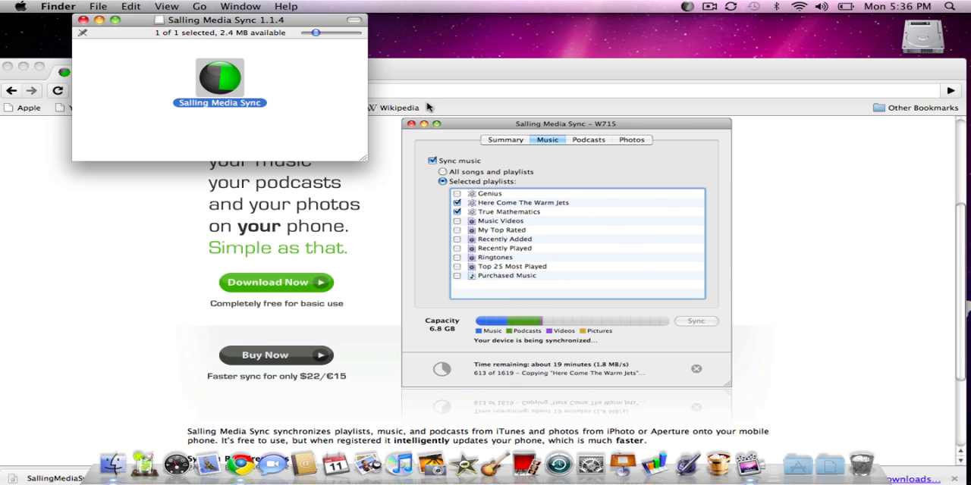
click(84, 20)
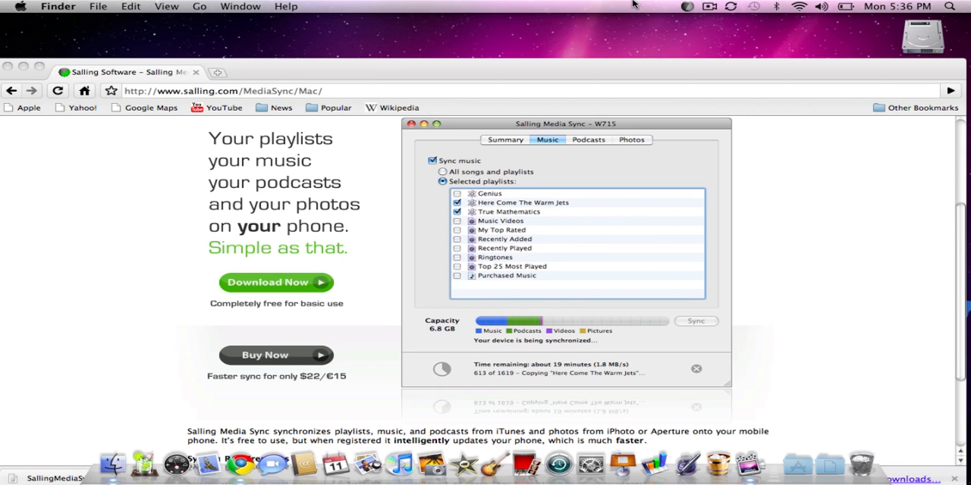
mouse_move(686, 10)
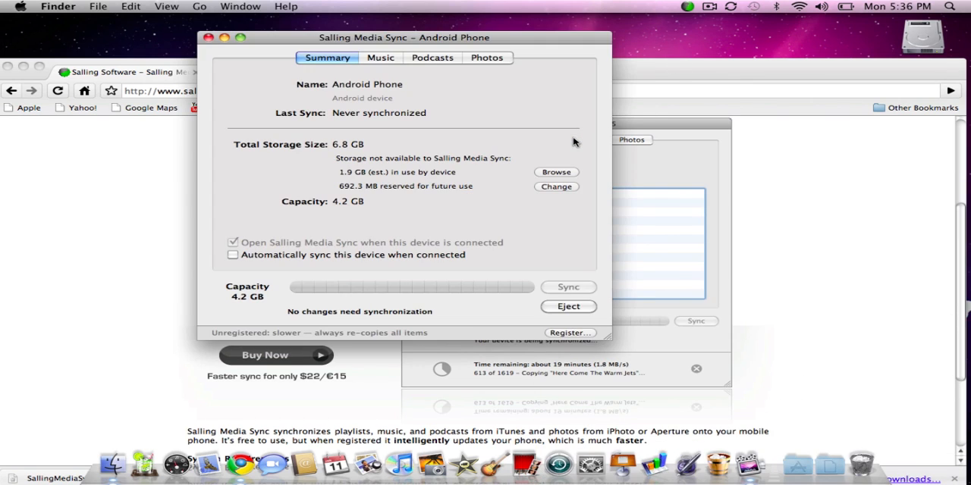
mouse_move(371, 85)
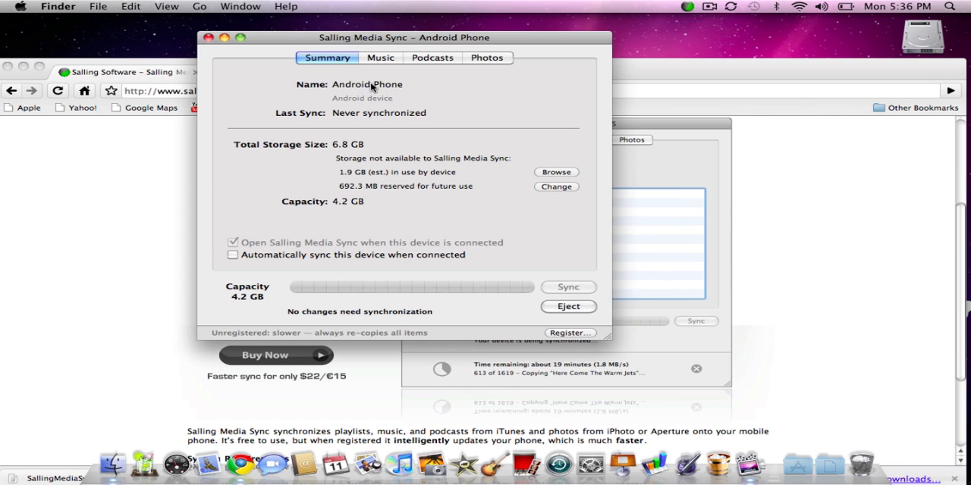
mouse_move(407, 40)
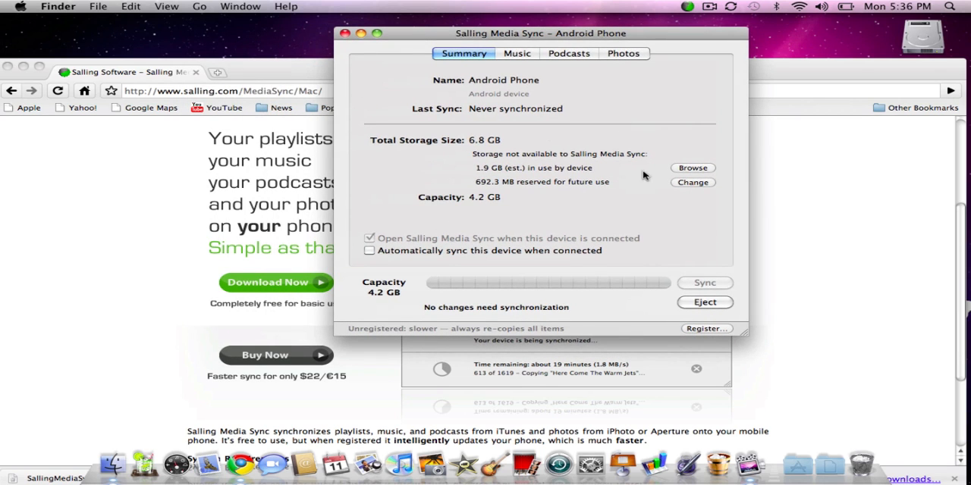
mouse_move(528, 179)
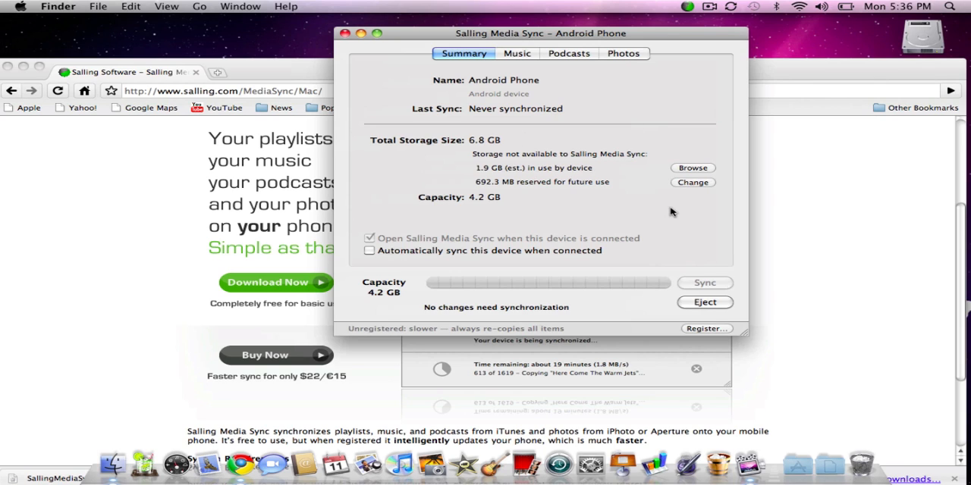
mouse_move(739, 261)
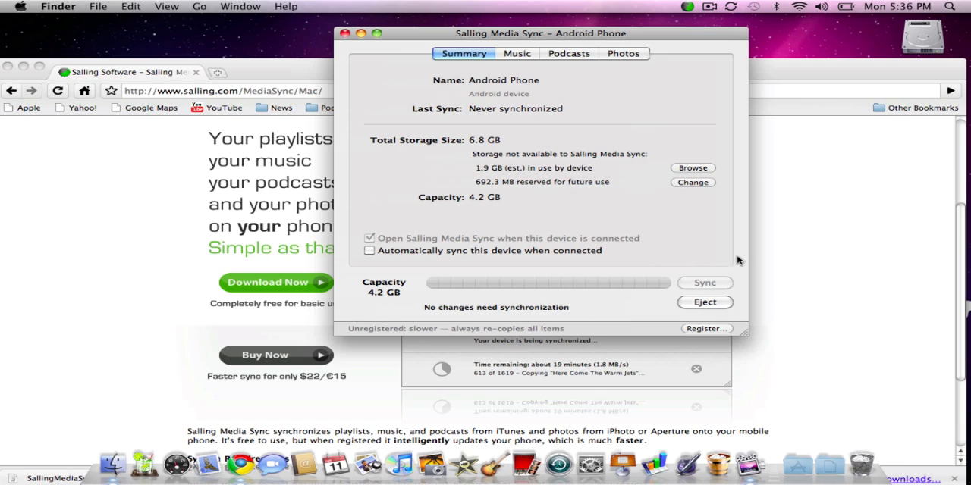
mouse_move(491, 266)
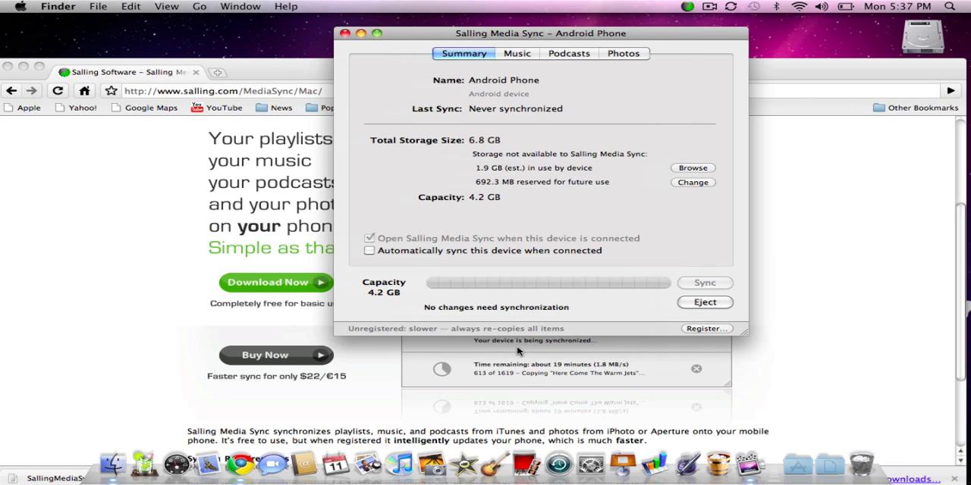
mouse_move(488, 307)
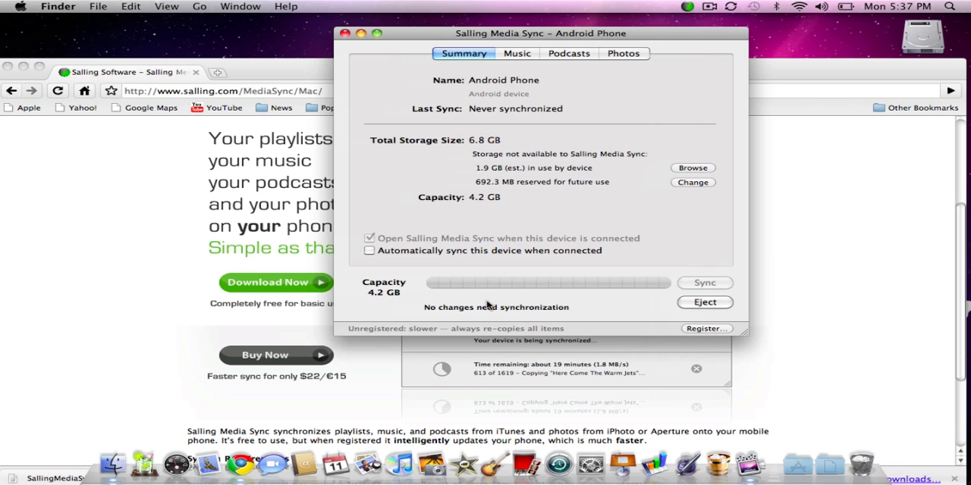
mouse_move(499, 294)
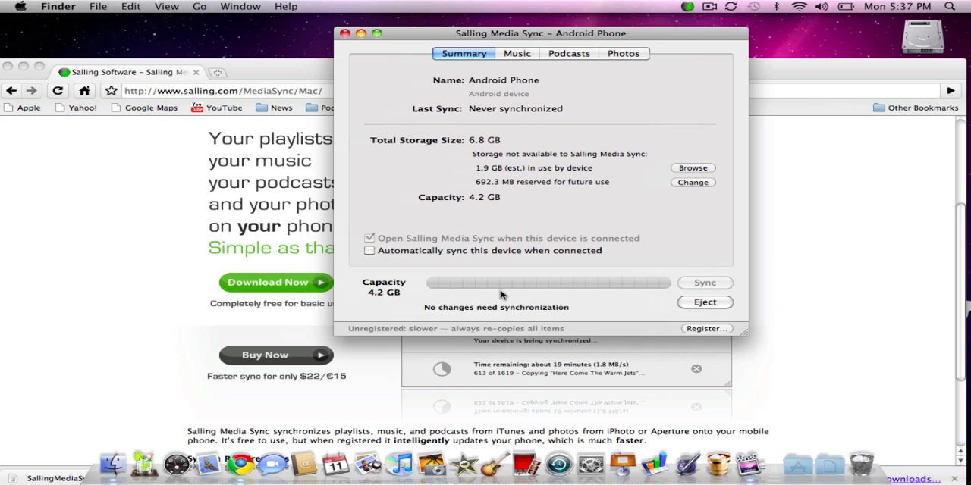
mouse_move(504, 287)
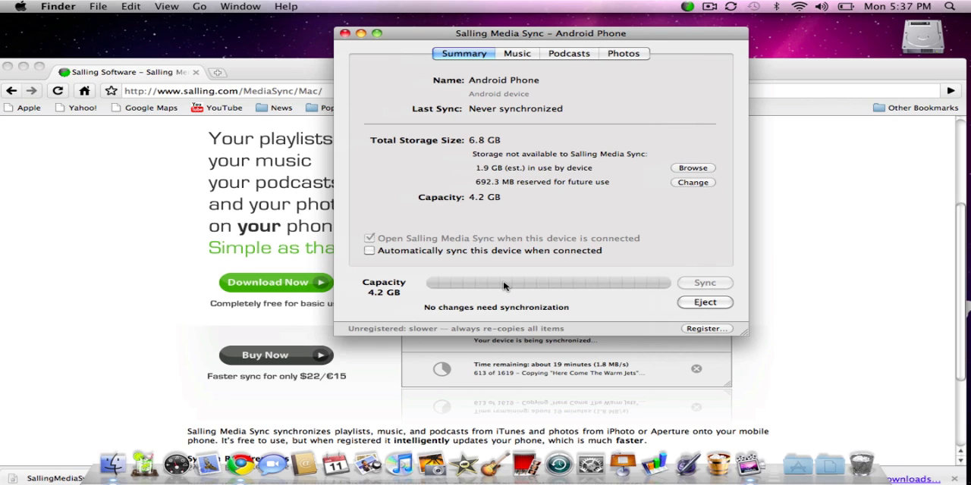
mouse_move(537, 305)
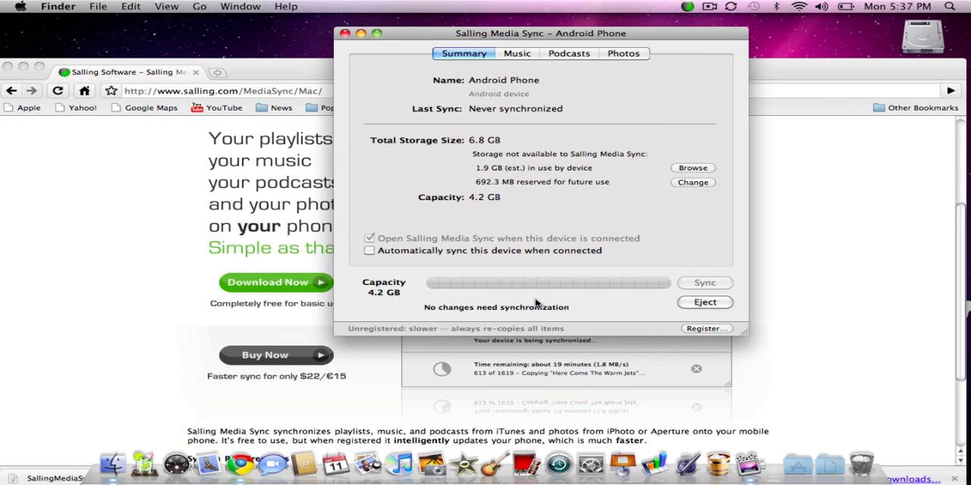
mouse_move(516, 55)
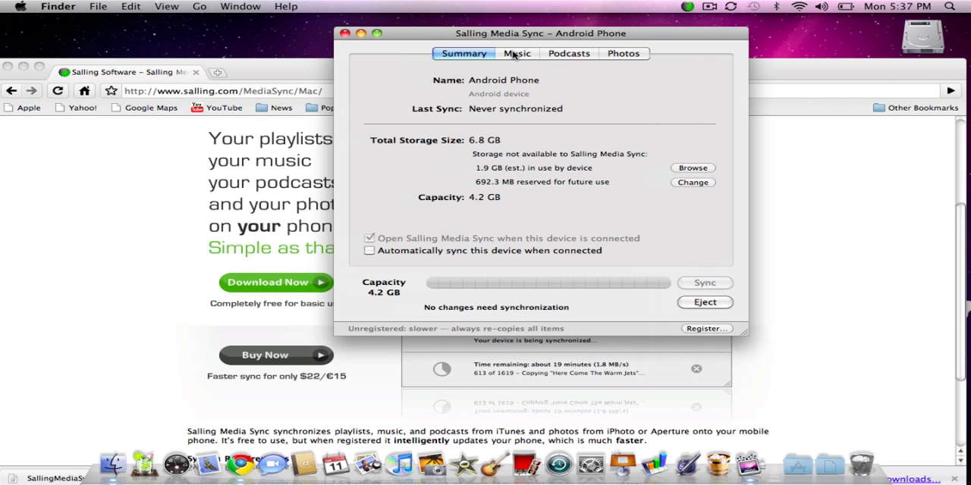
In the Music settings, choose 'All songs and playlists' for syncing to the Android phone.
click(516, 53)
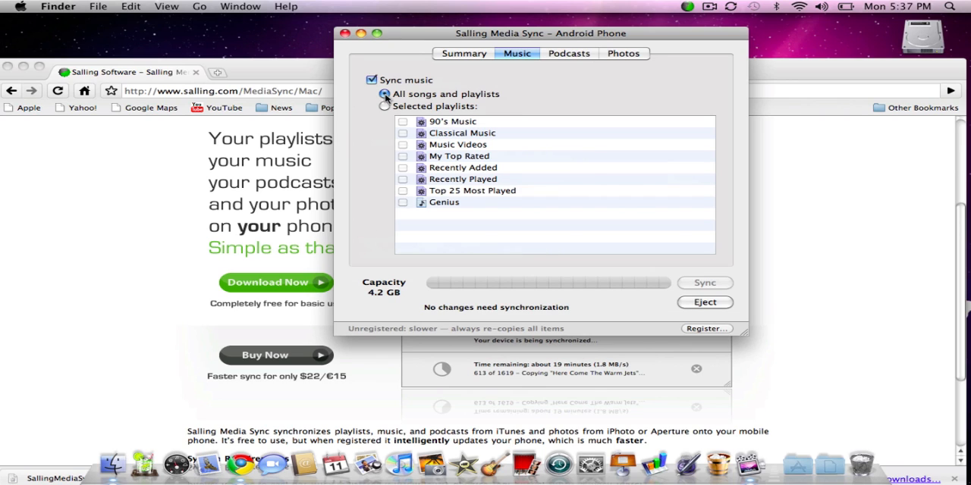
click(386, 106)
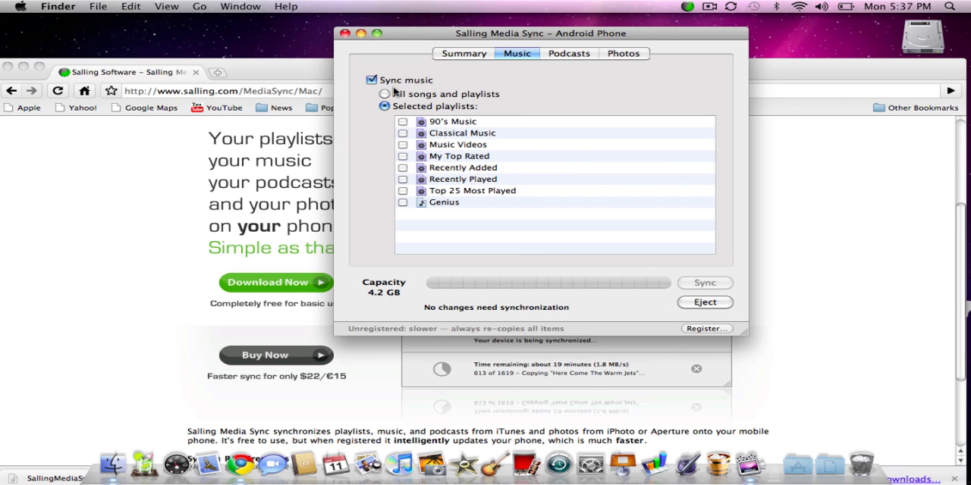
click(385, 94)
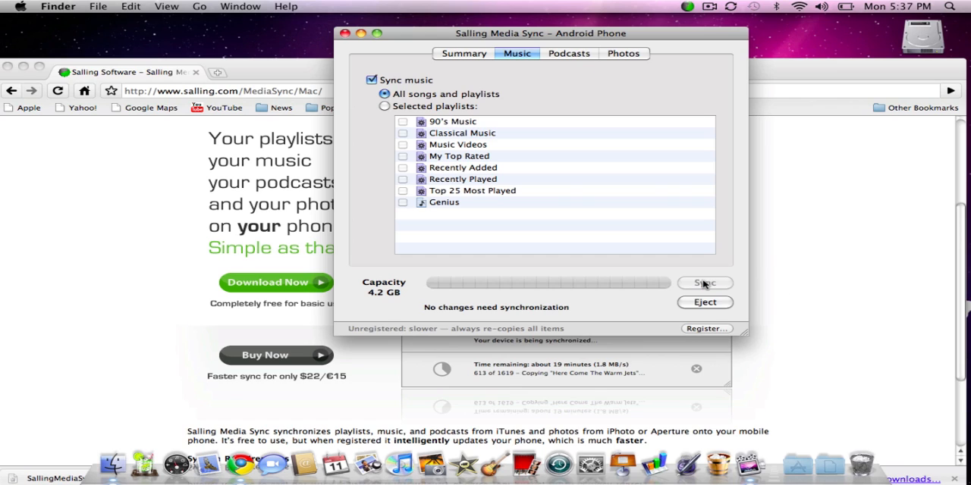